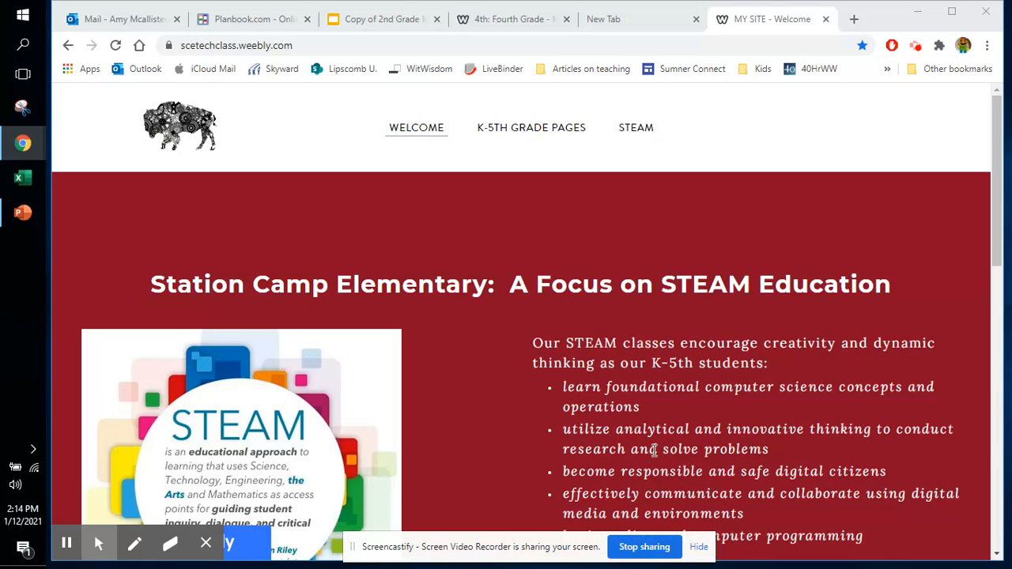
pyautogui.moveTo(537, 264)
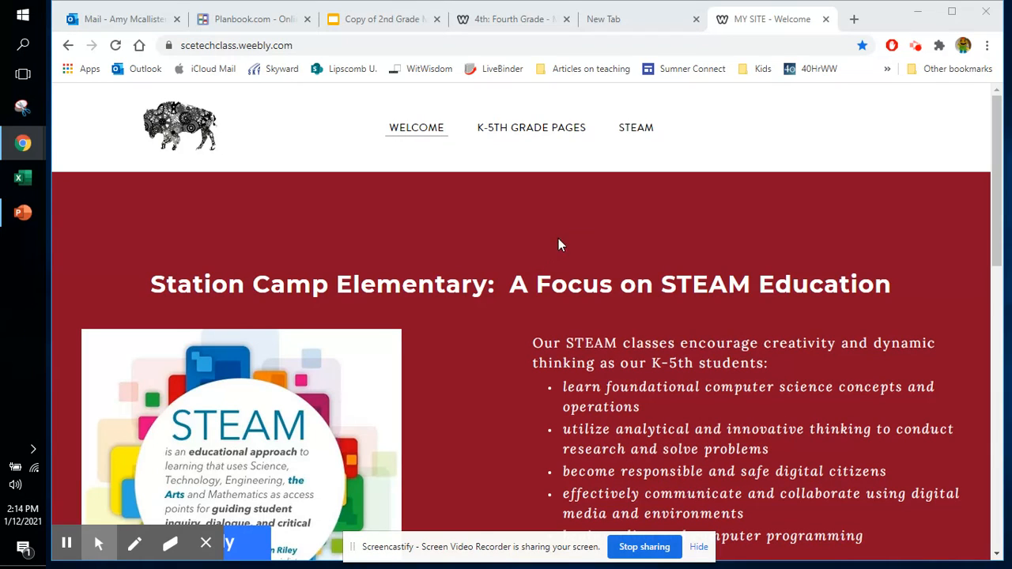
pyautogui.moveTo(566, 243)
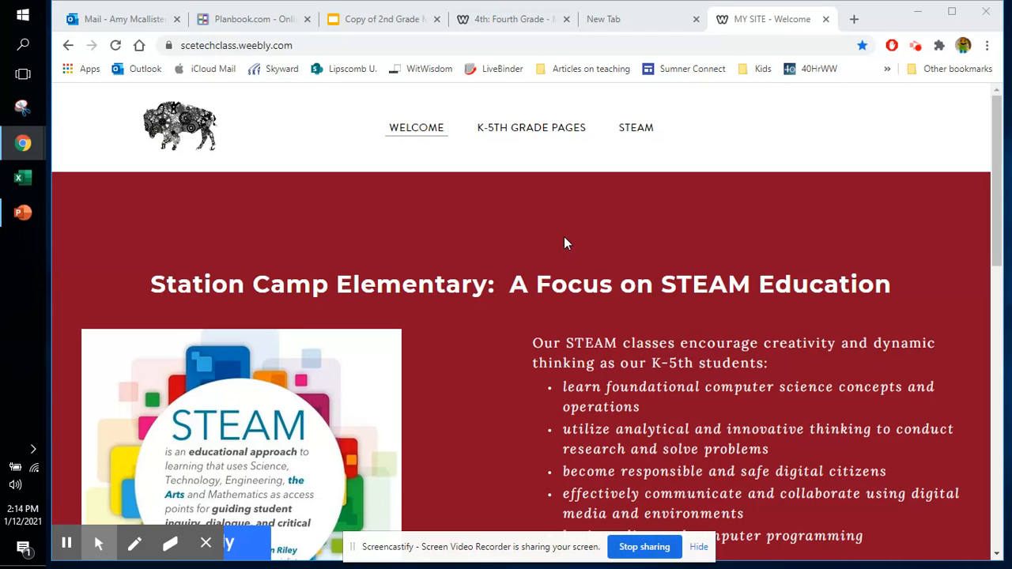
pyautogui.moveTo(396, 247)
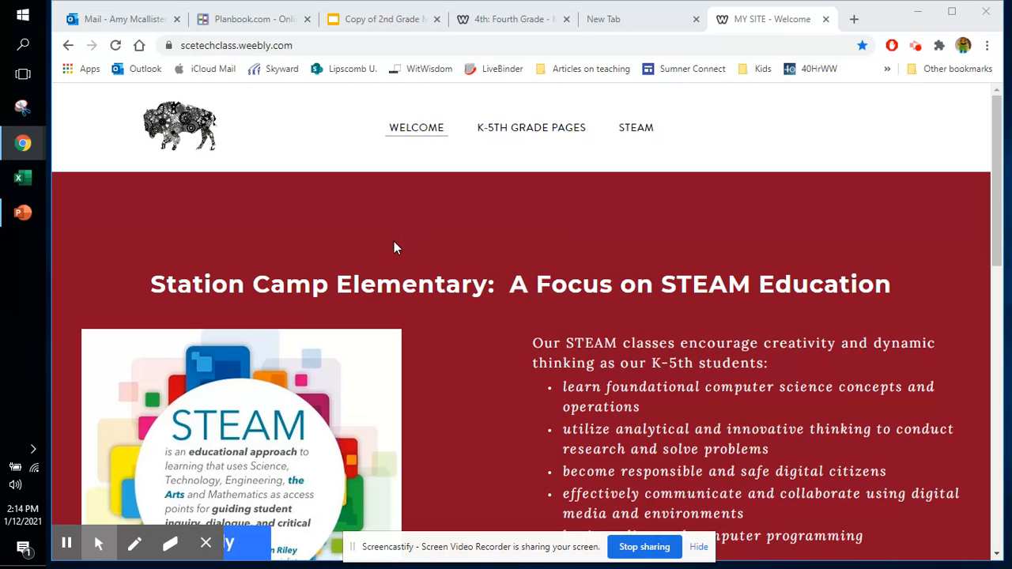
pyautogui.moveTo(476, 237)
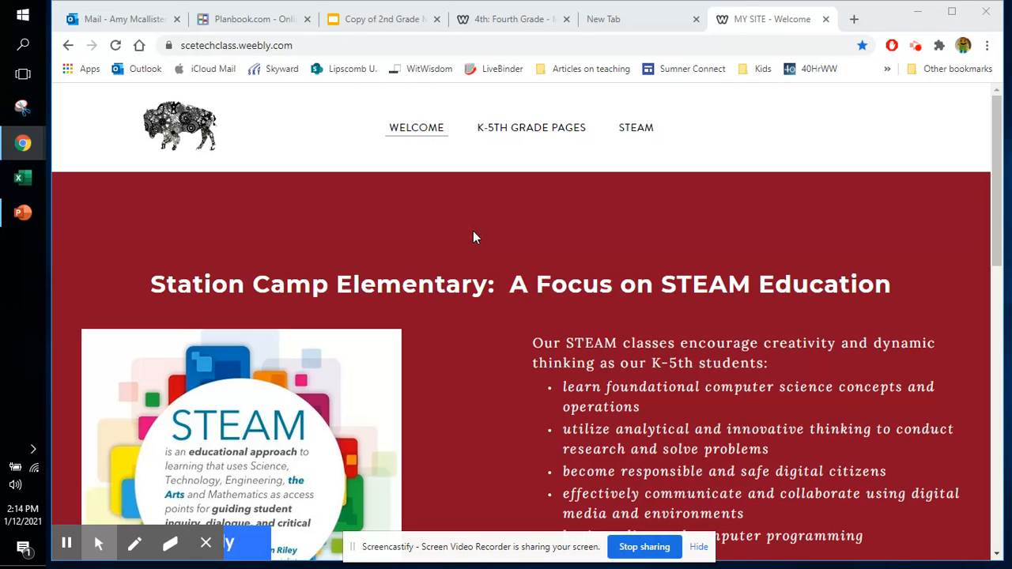
pyautogui.moveTo(74, 39)
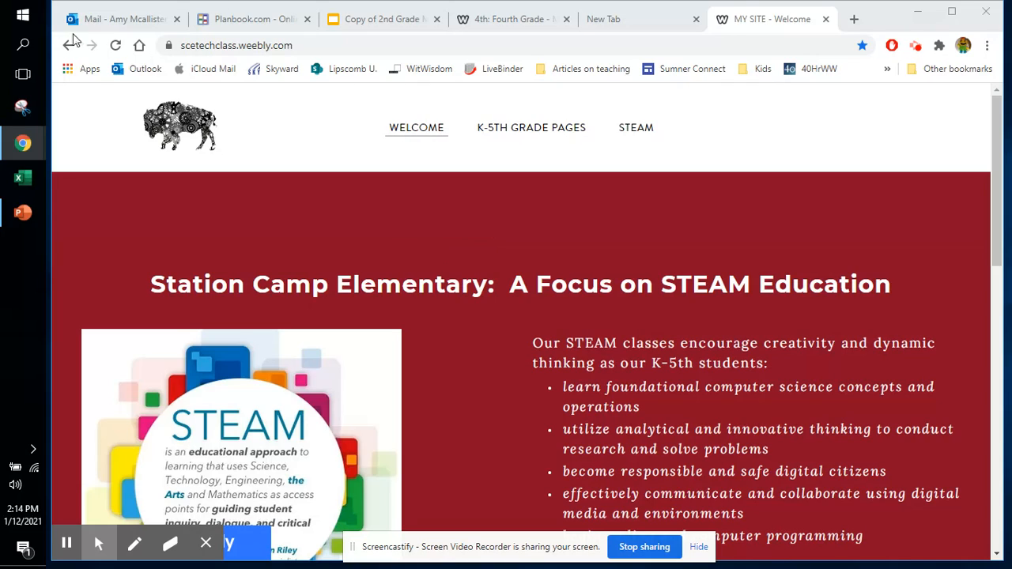
pyautogui.moveTo(222, 59)
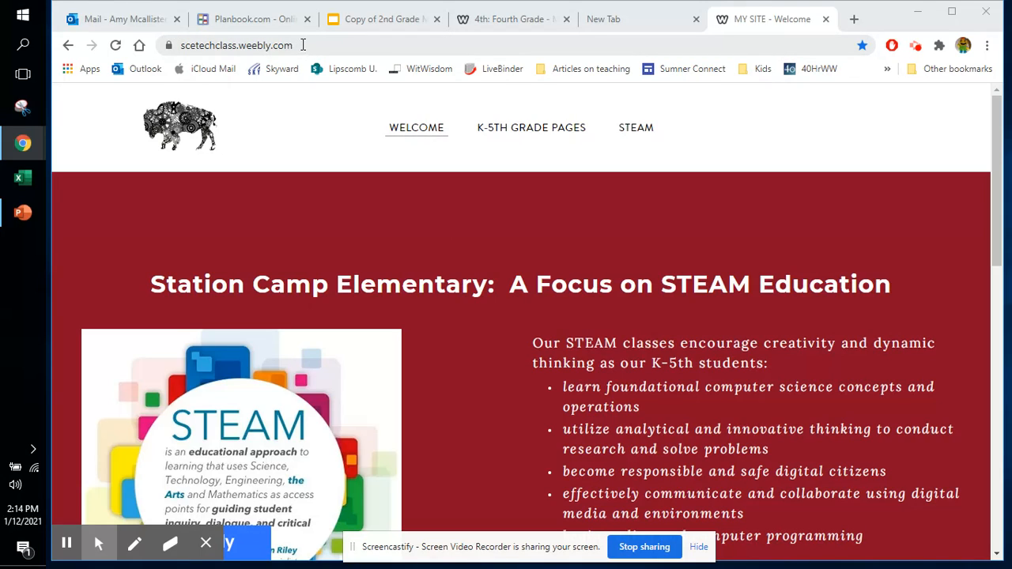
# Browse the Kindergarten page's student website sections from Keyboarding down to Enrichment
pyautogui.click(532, 127)
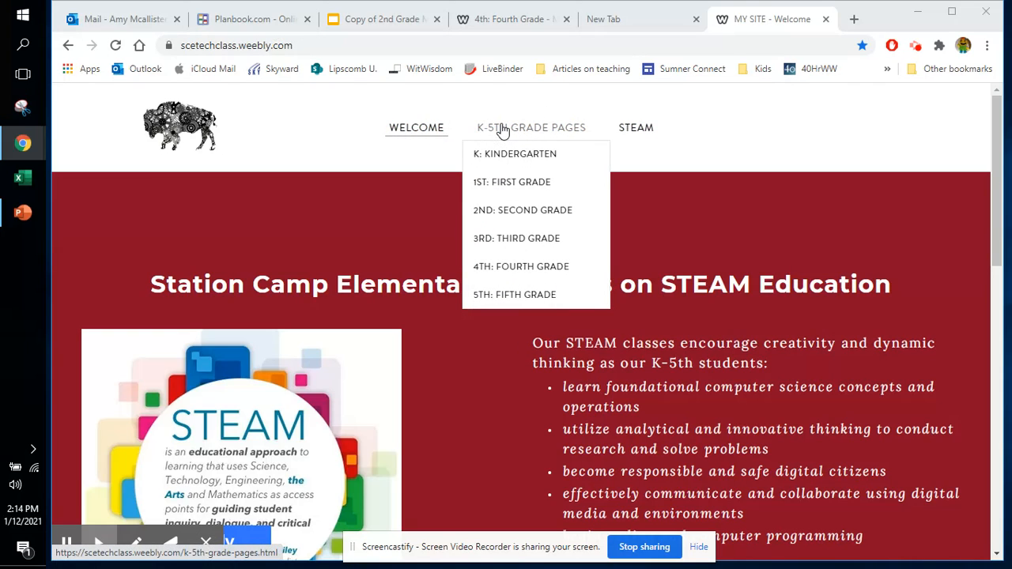
pyautogui.click(512, 154)
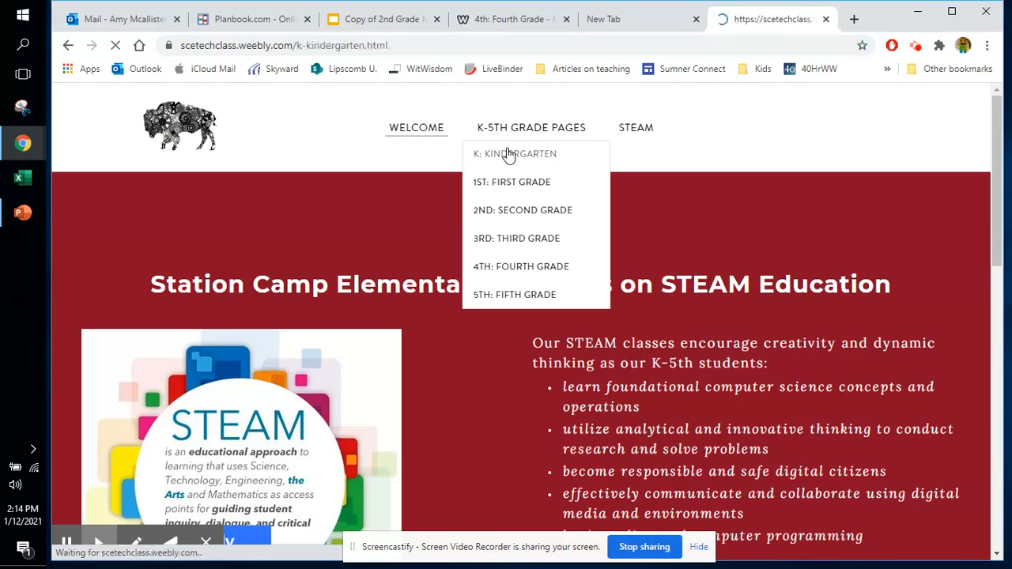
pyautogui.click(512, 154)
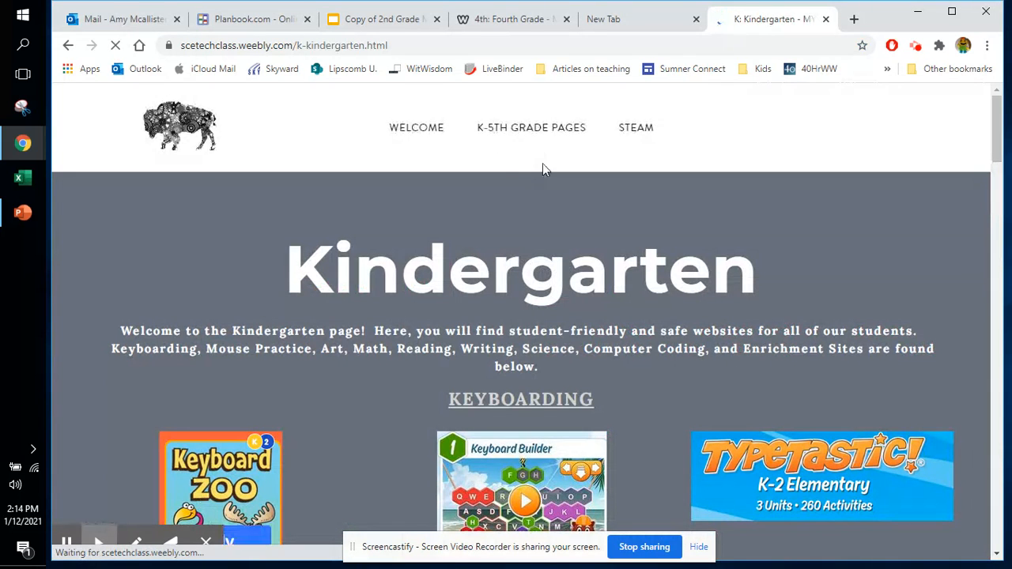
pyautogui.scroll(-3)
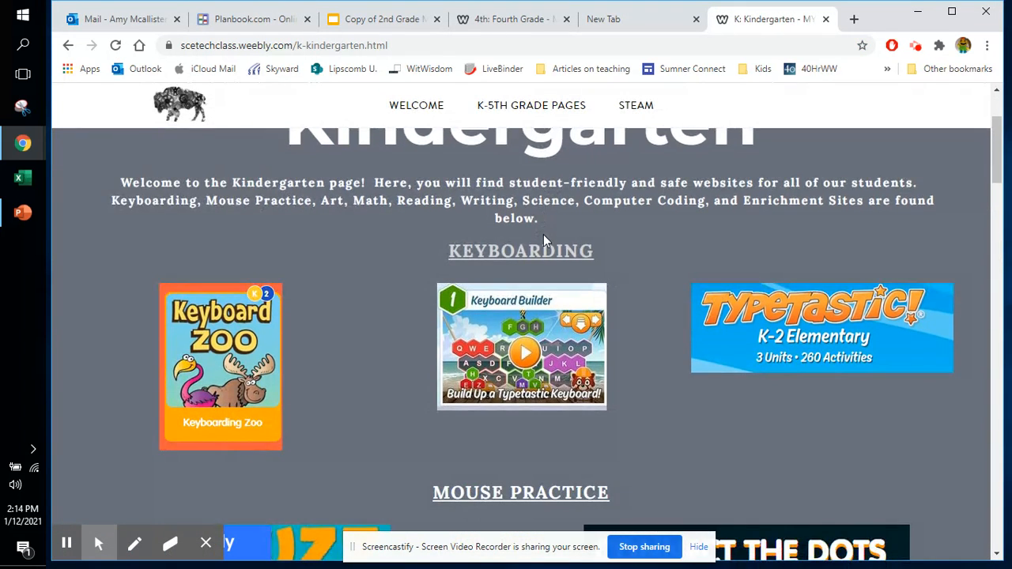
pyautogui.scroll(-3)
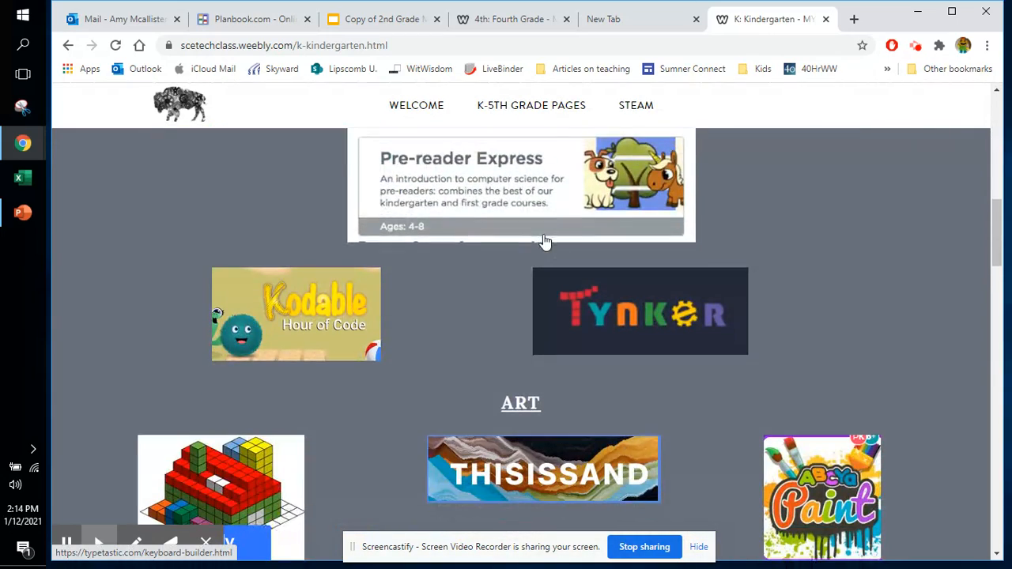
pyautogui.scroll(-3)
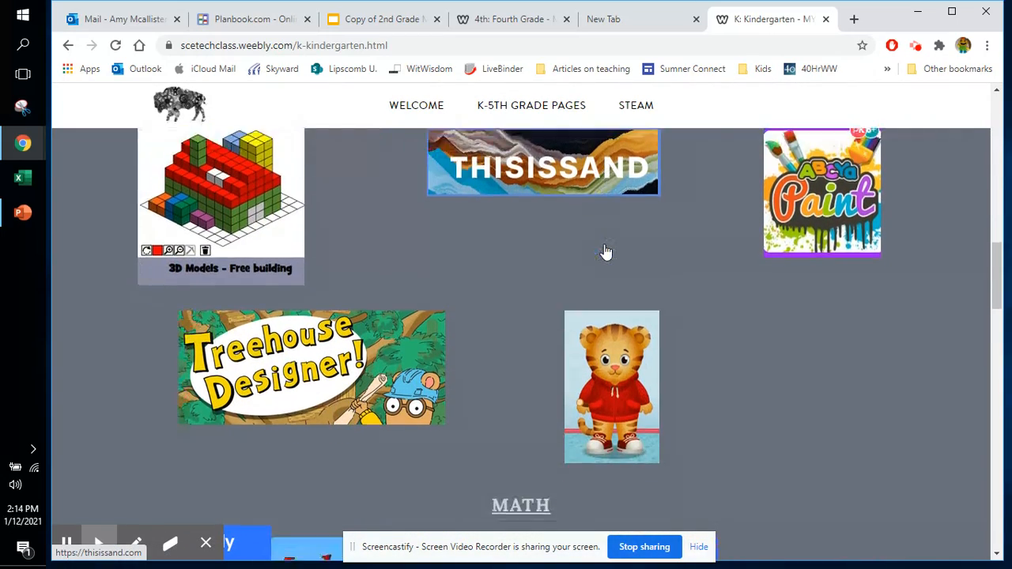
pyautogui.scroll(-3)
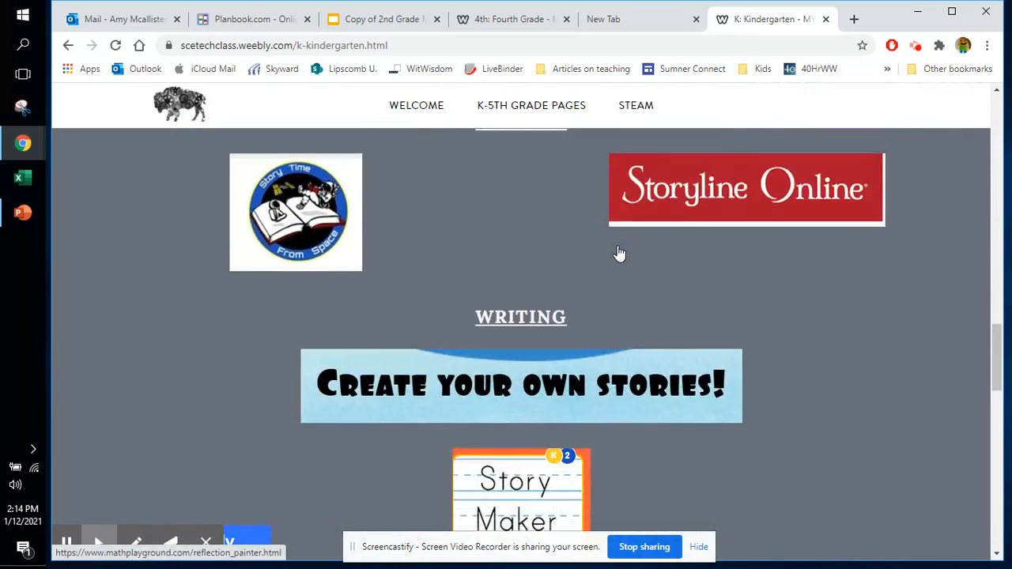
pyautogui.scroll(-3)
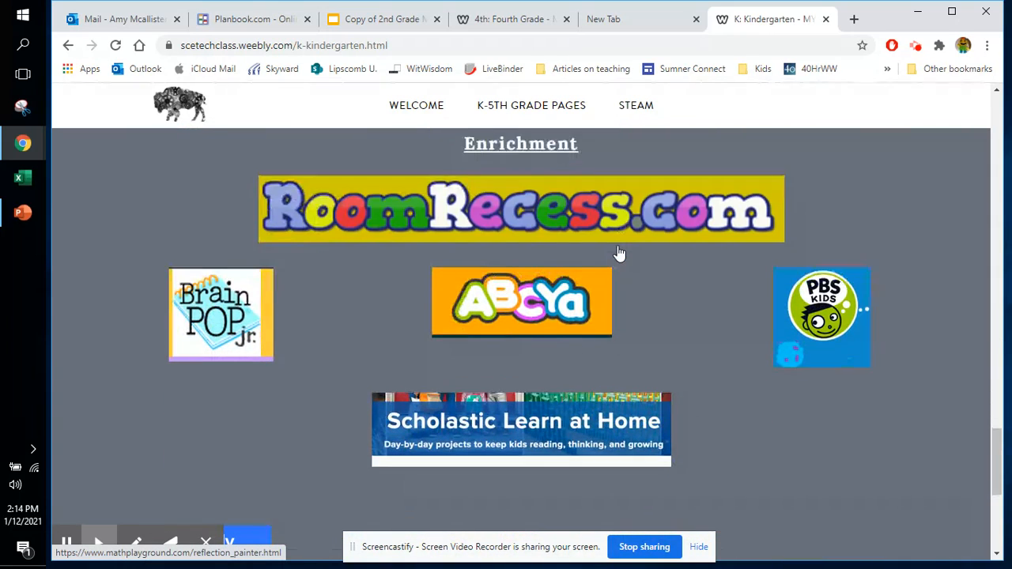
pyautogui.click(532, 104)
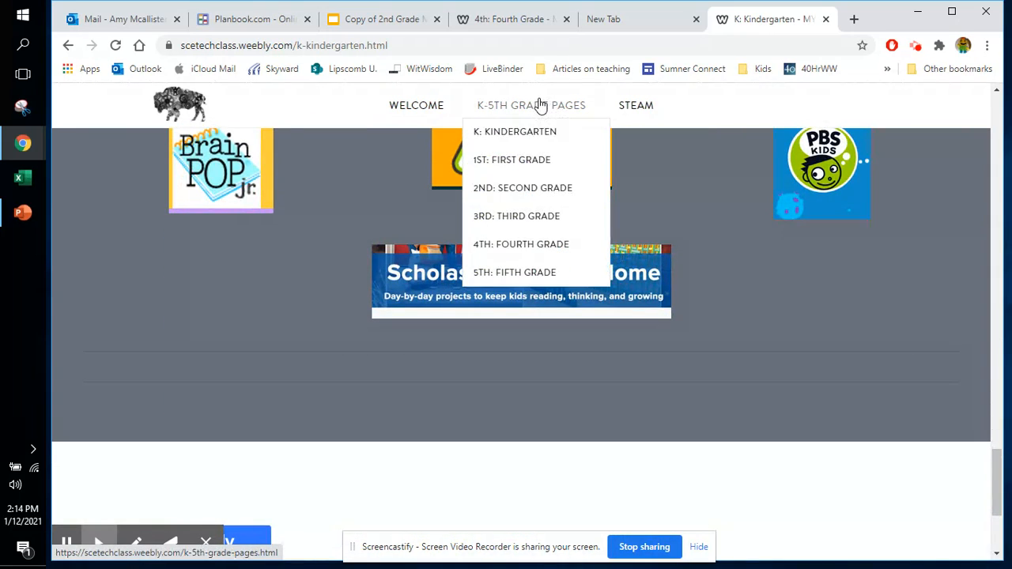
# Browse the Second Grade page's Keyboarding, Math, Art and Enrichment sections, then show the STEAM menu
pyautogui.click(522, 188)
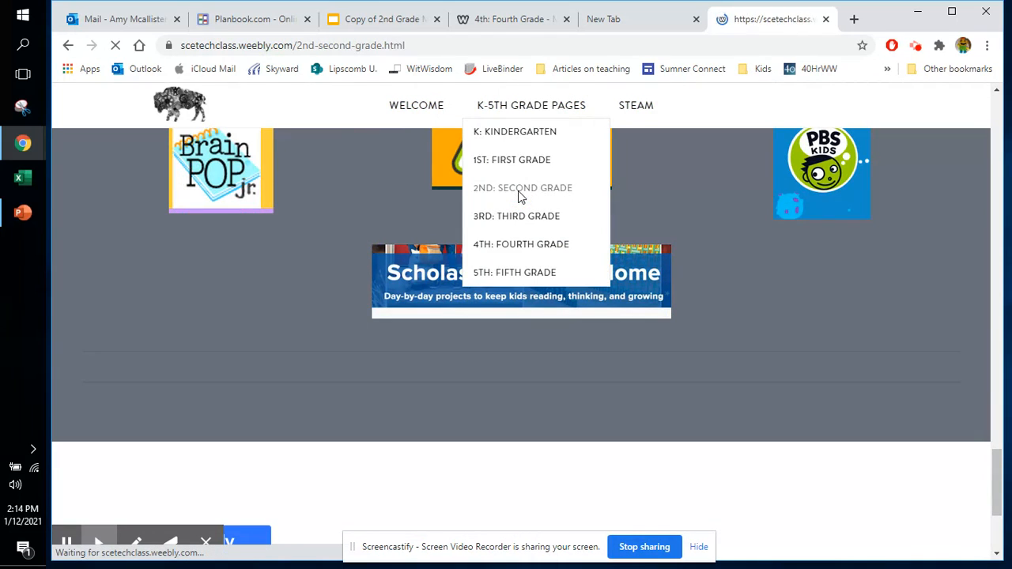
pyautogui.click(522, 188)
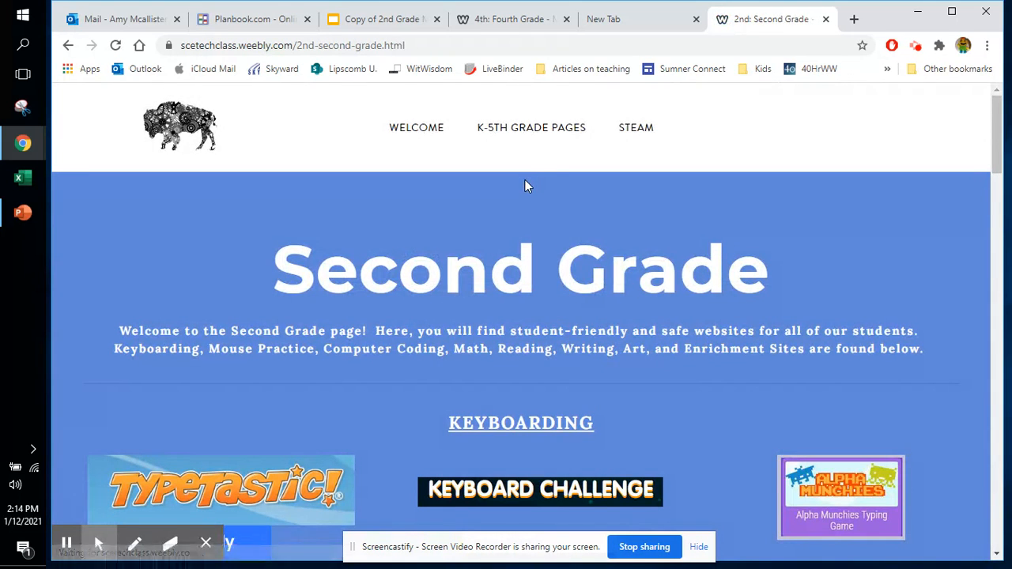
pyautogui.click(531, 126)
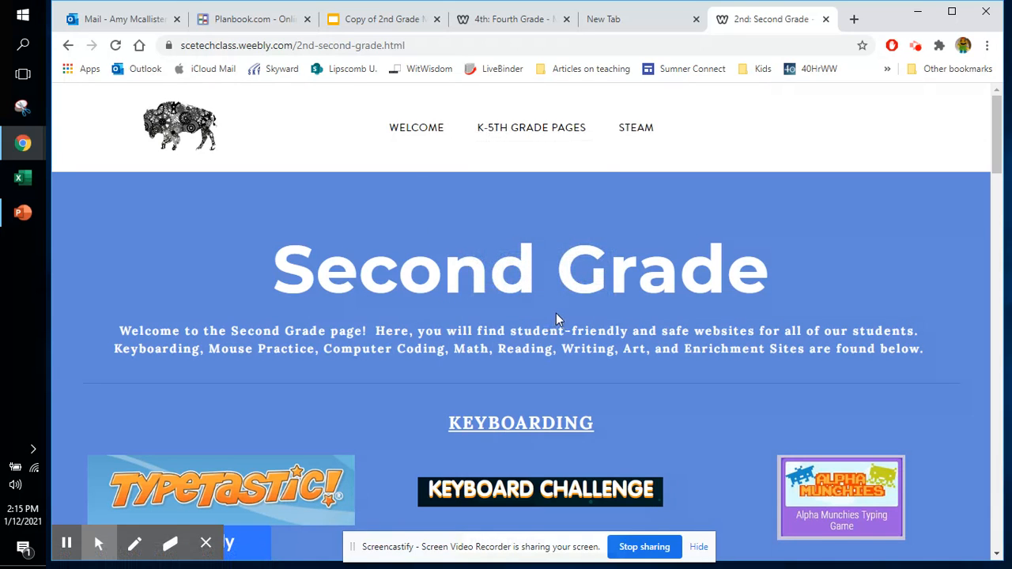
pyautogui.scroll(-3)
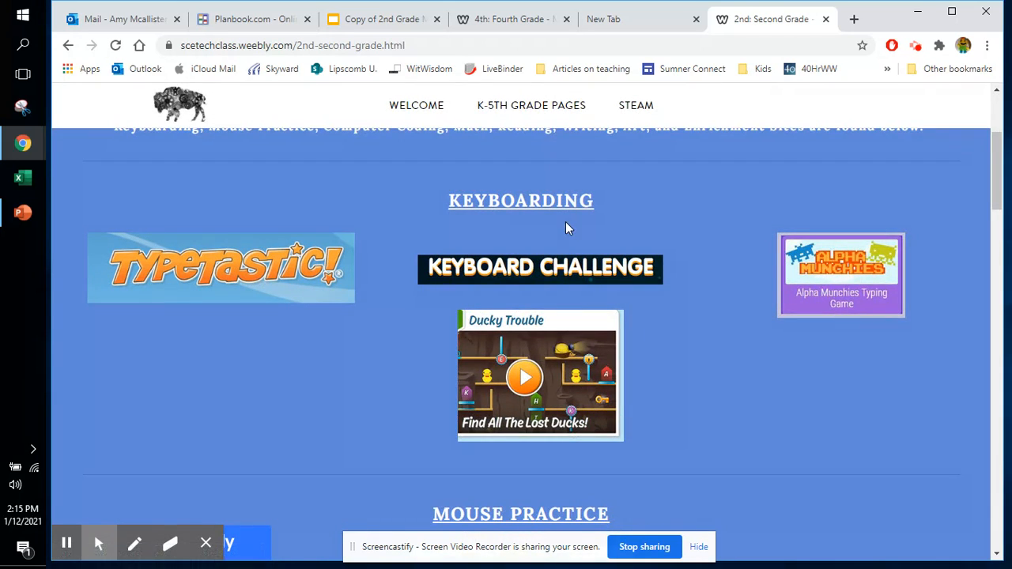
pyautogui.scroll(-3)
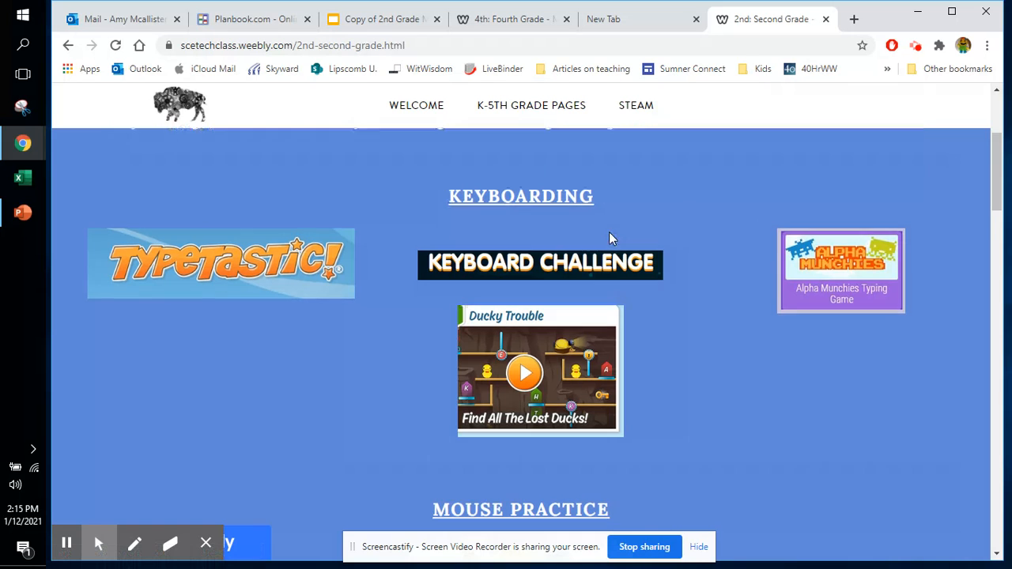
pyautogui.scroll(-3)
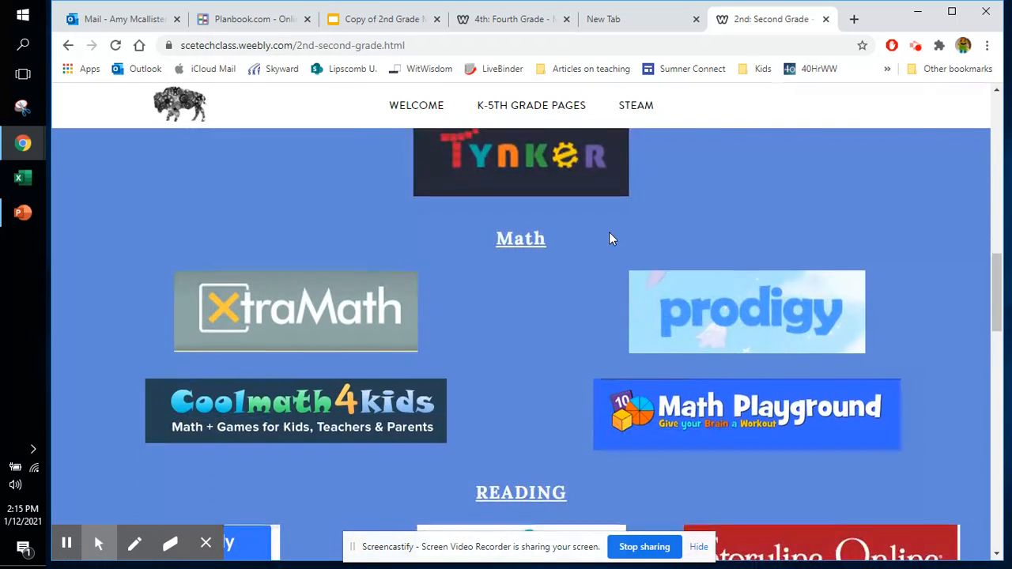
pyautogui.scroll(-3)
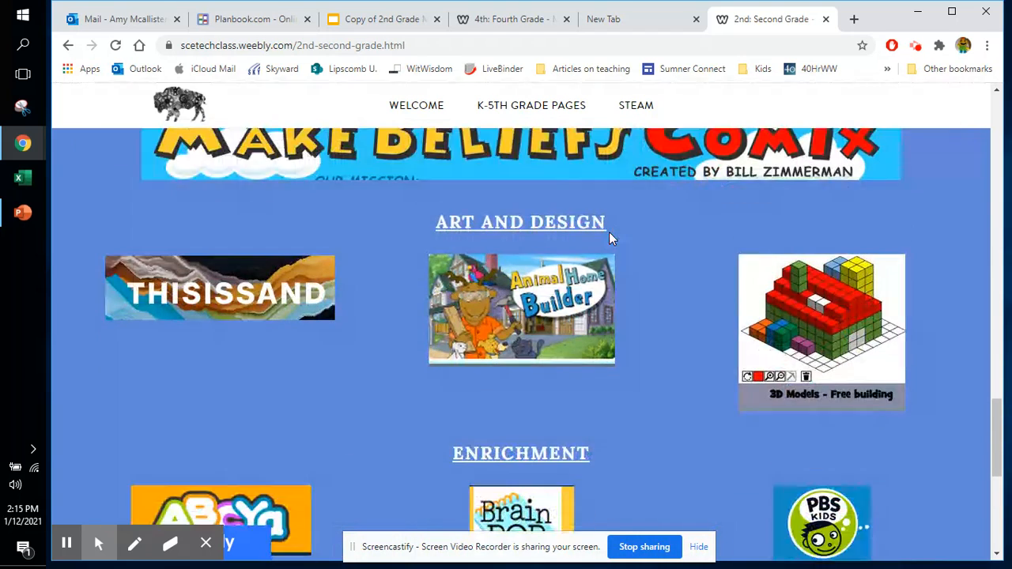
pyautogui.click(636, 104)
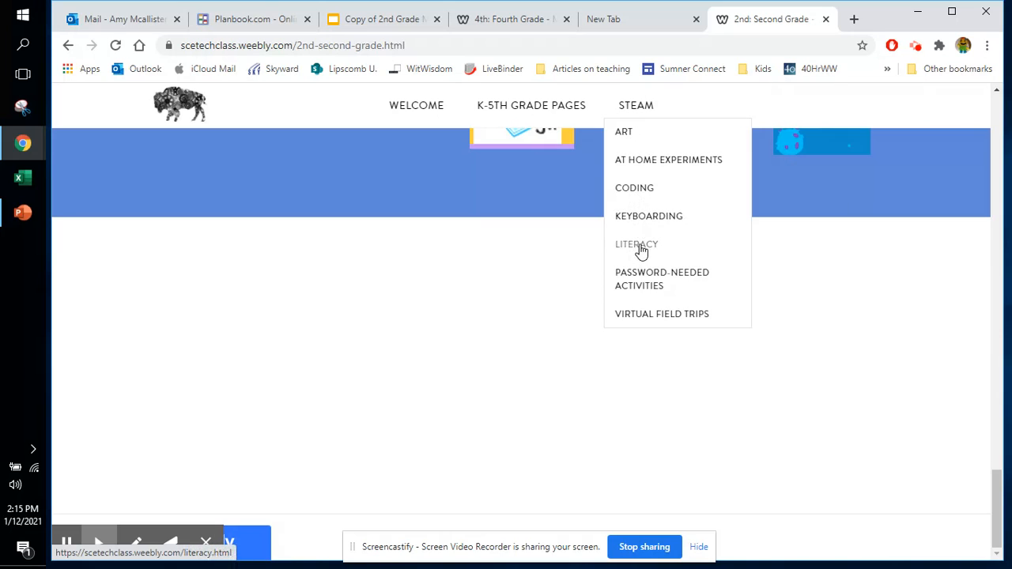
# View the Virtual Field Trips page with its zoo, aquarium and Great Wall tour links
pyautogui.click(653, 313)
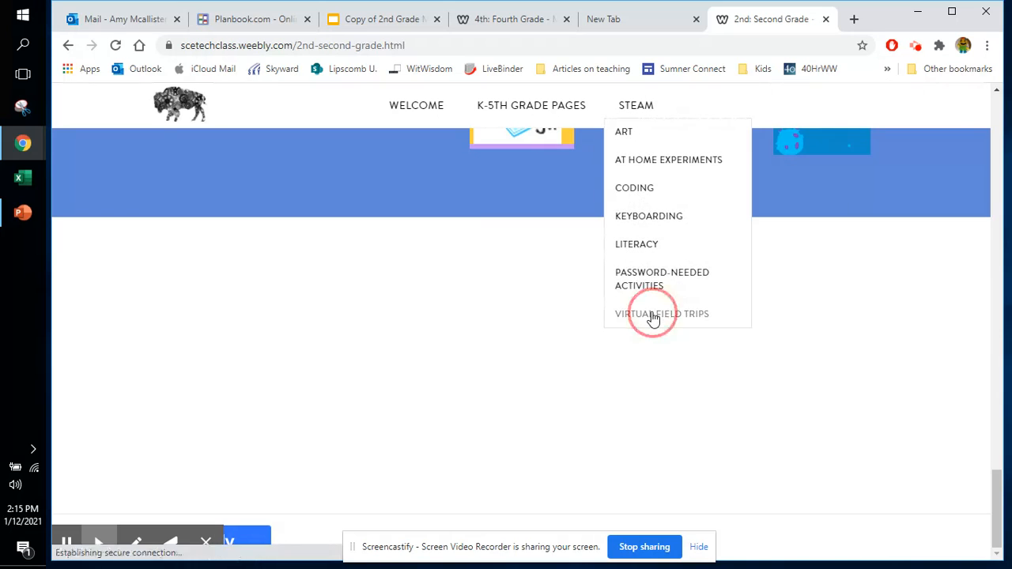
pyautogui.click(661, 313)
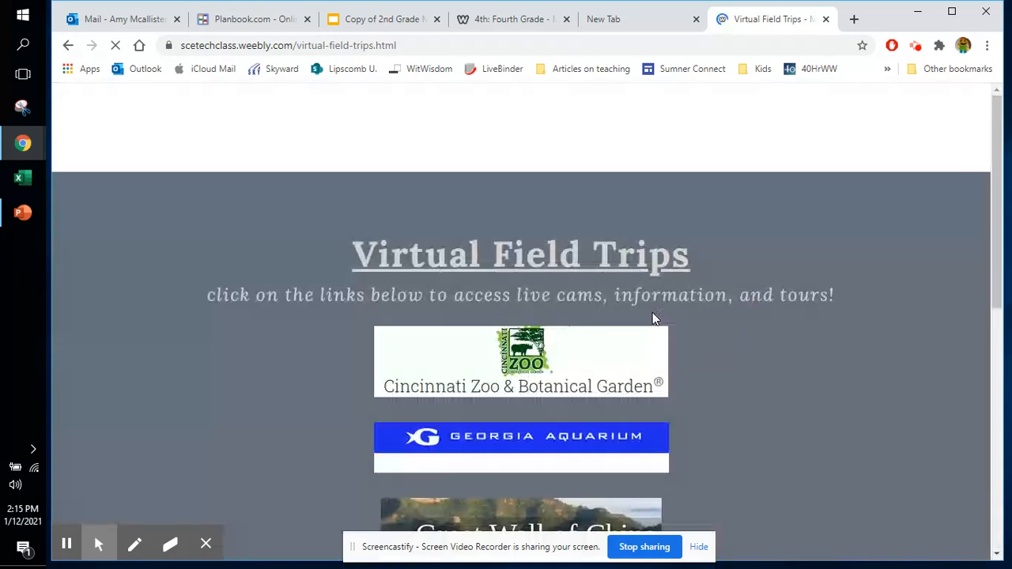
pyautogui.scroll(-3)
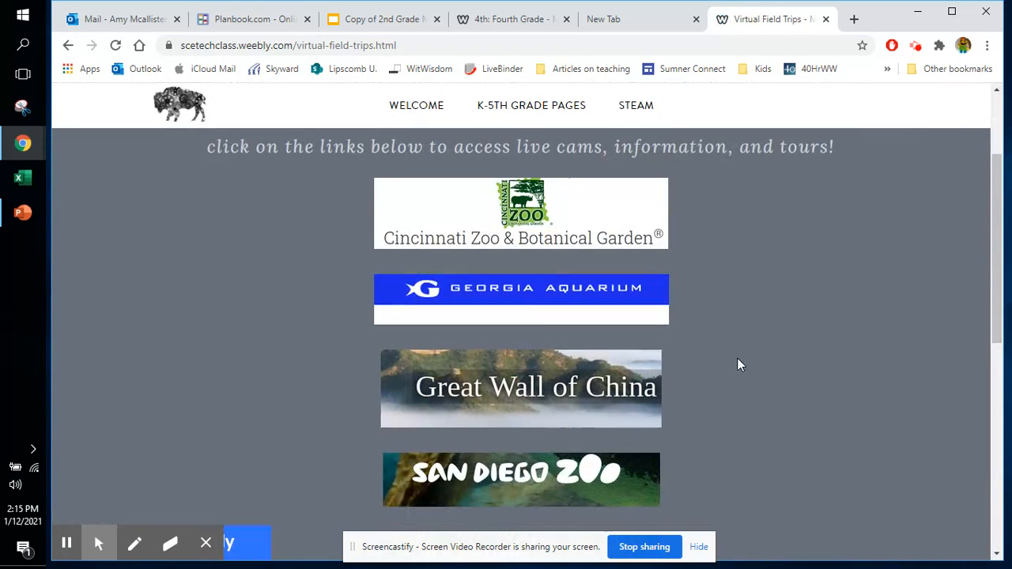
pyautogui.moveTo(518, 296)
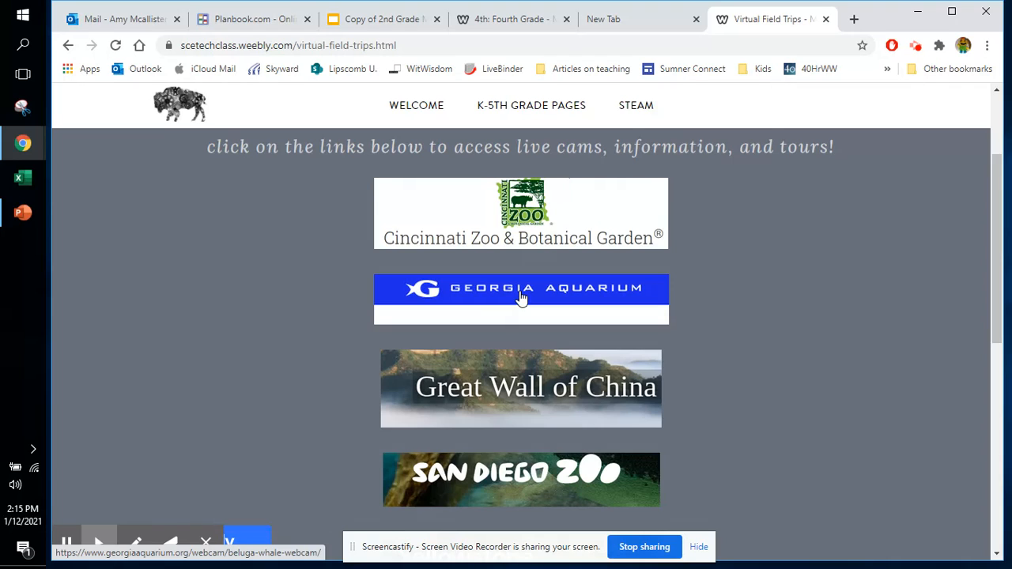
pyautogui.moveTo(531, 272)
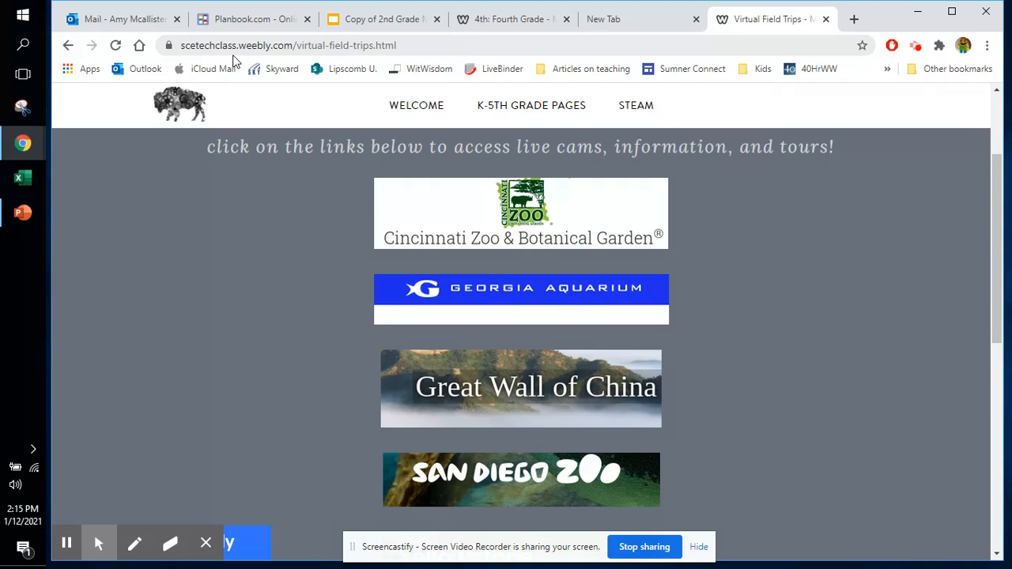
pyautogui.moveTo(212, 266)
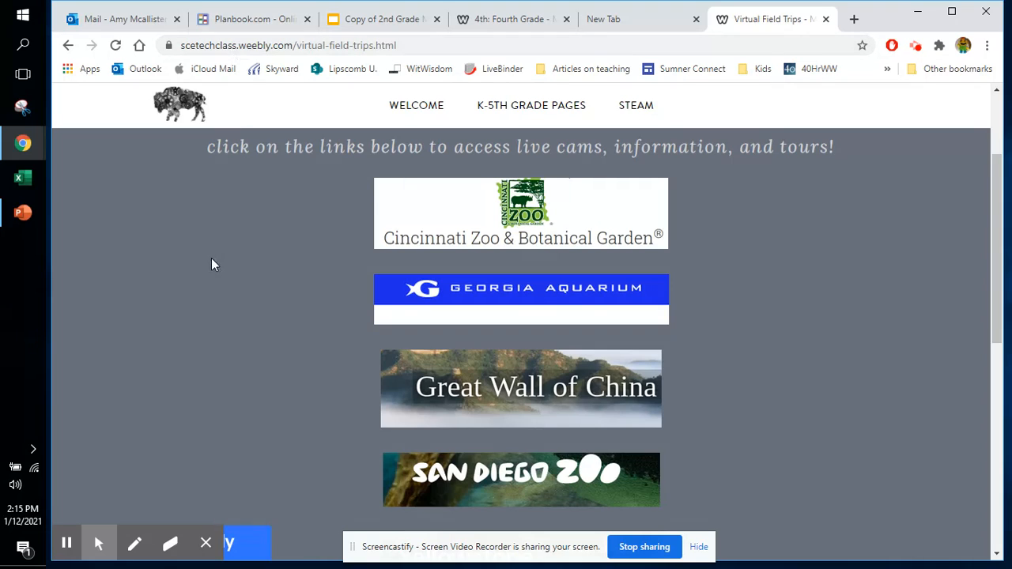
pyautogui.moveTo(326, 377)
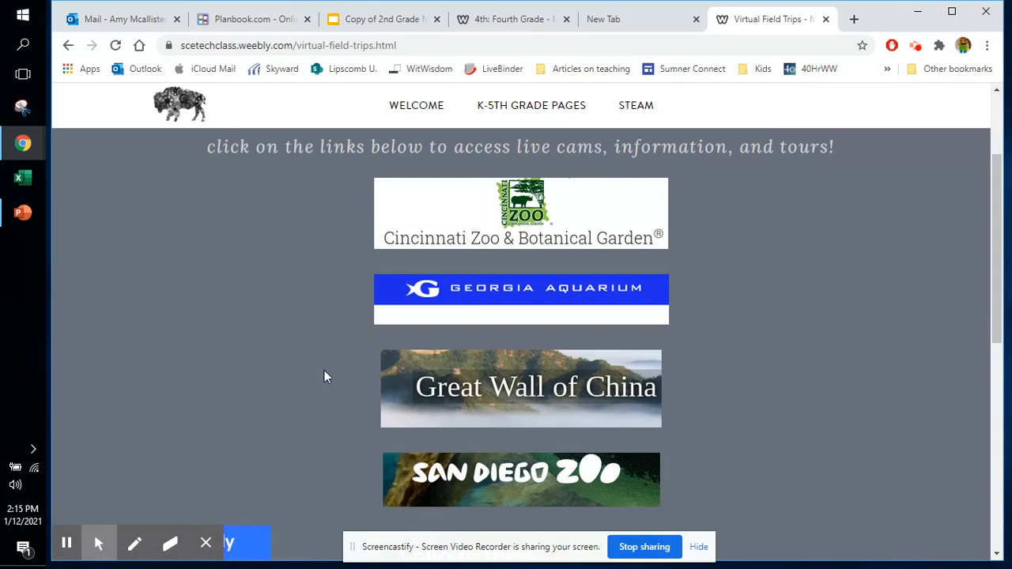
pyautogui.moveTo(322, 377)
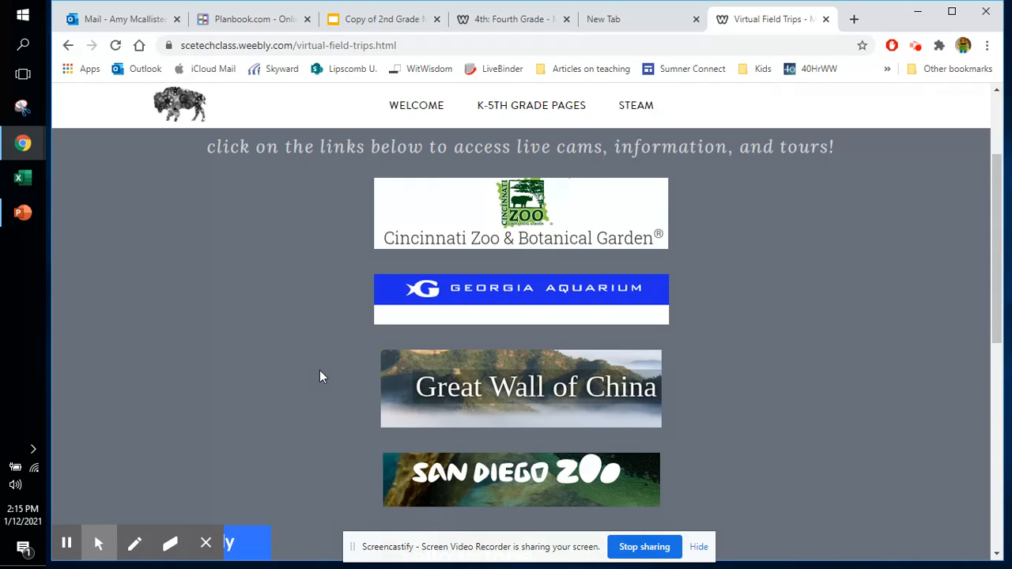
pyautogui.moveTo(299, 157)
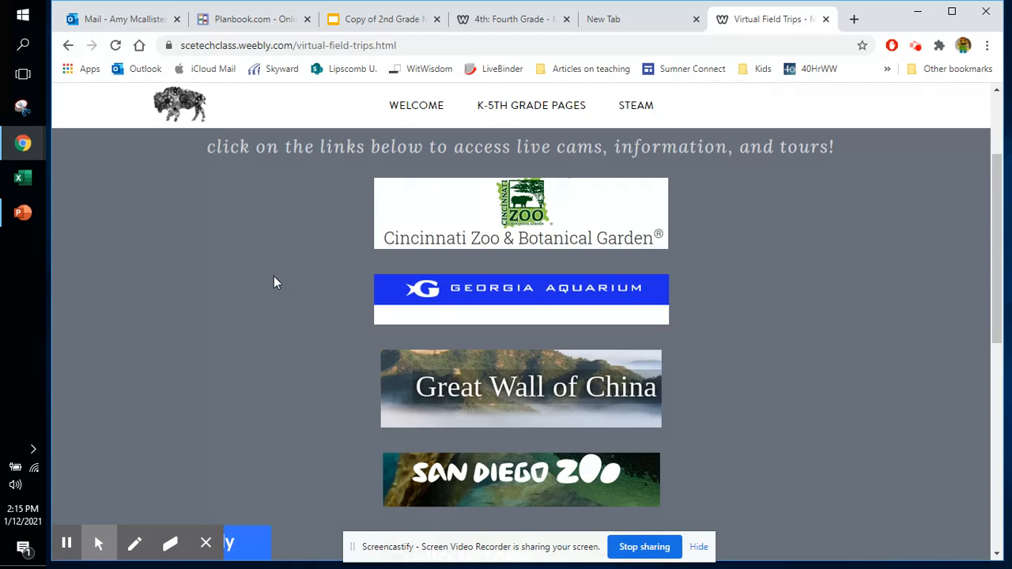
pyautogui.moveTo(279, 275)
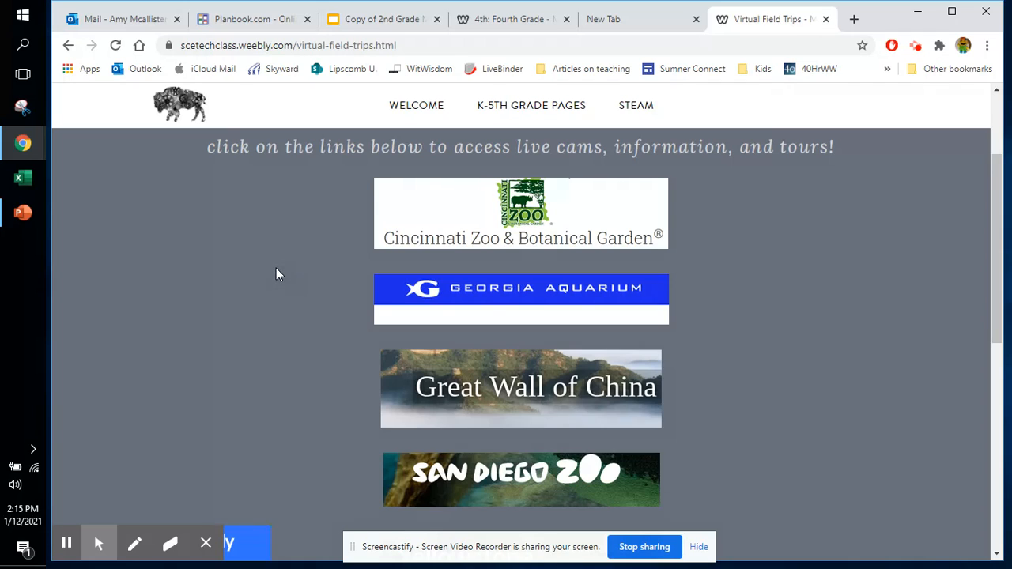
pyautogui.moveTo(287, 278)
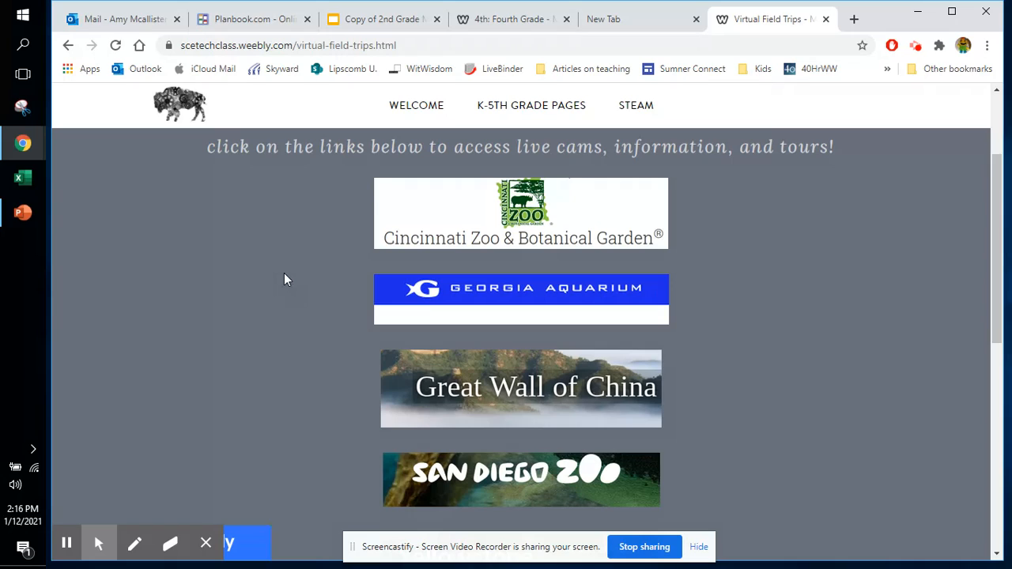
pyautogui.moveTo(301, 268)
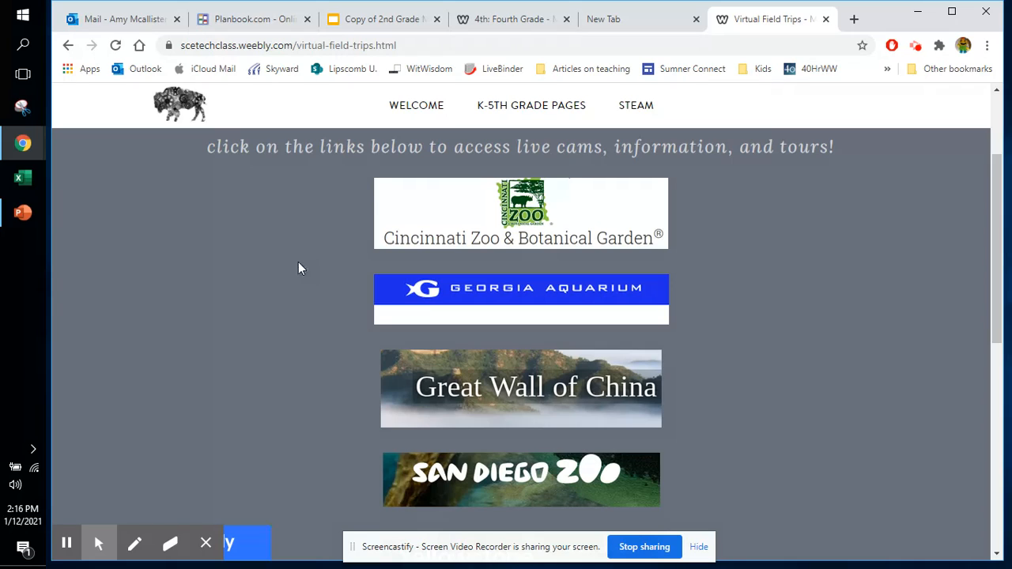